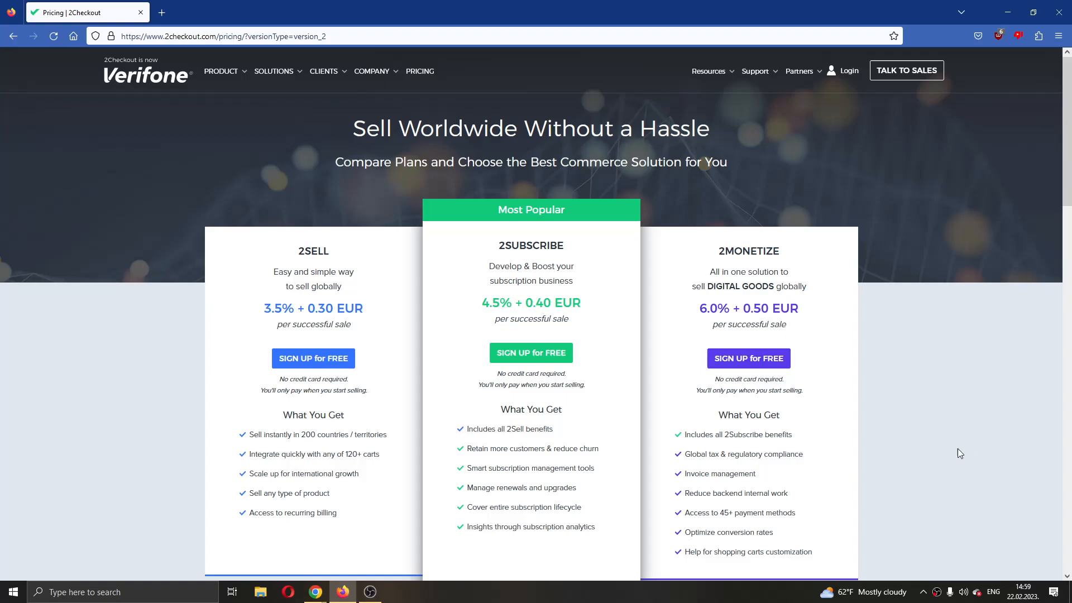
mouse_move(882, 376)
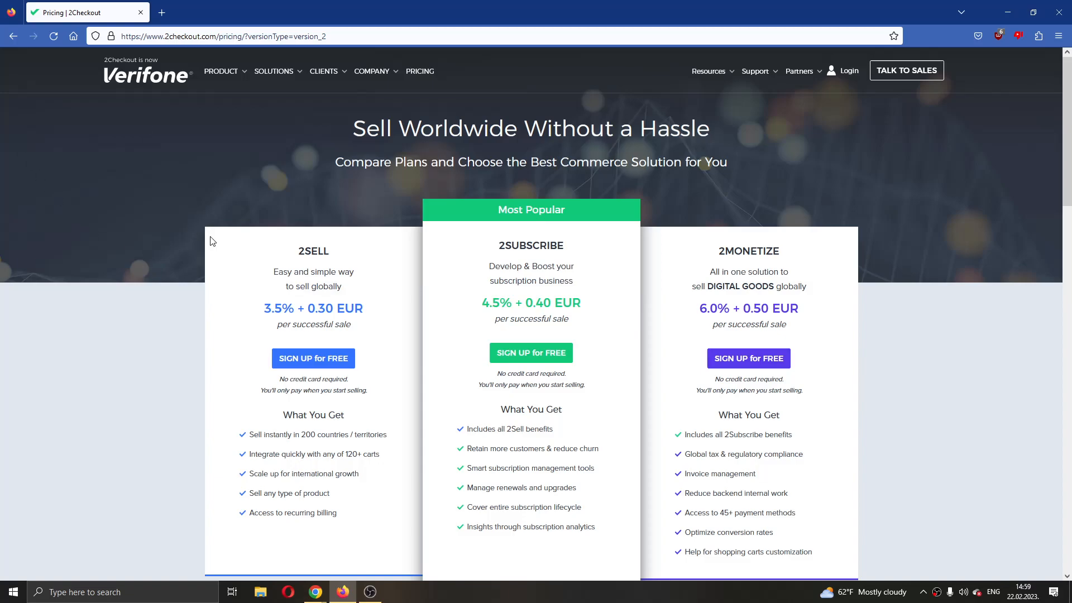
mouse_move(234, 224)
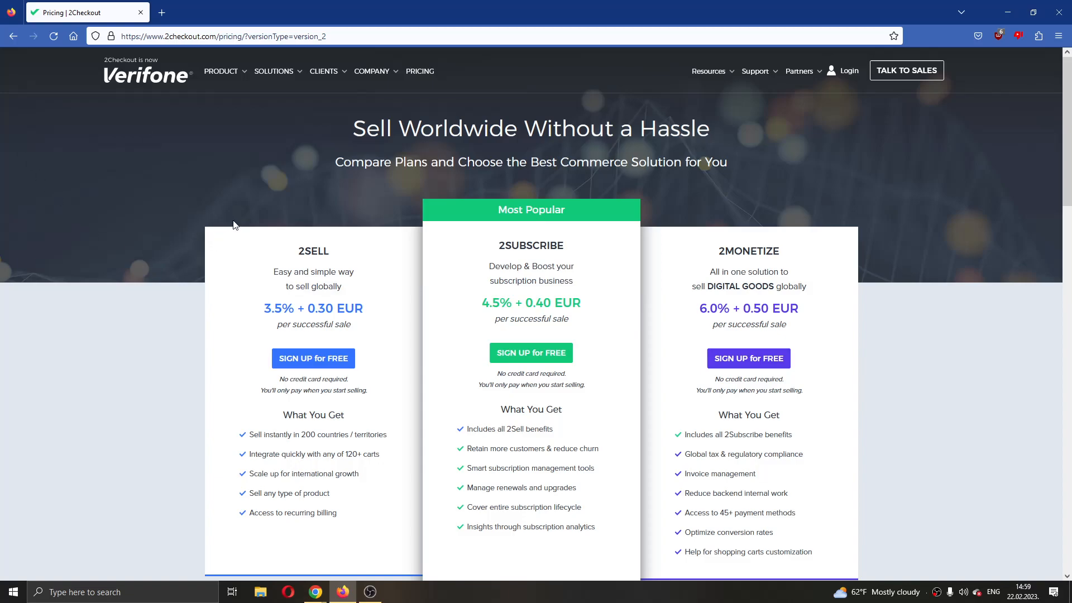
mouse_move(248, 104)
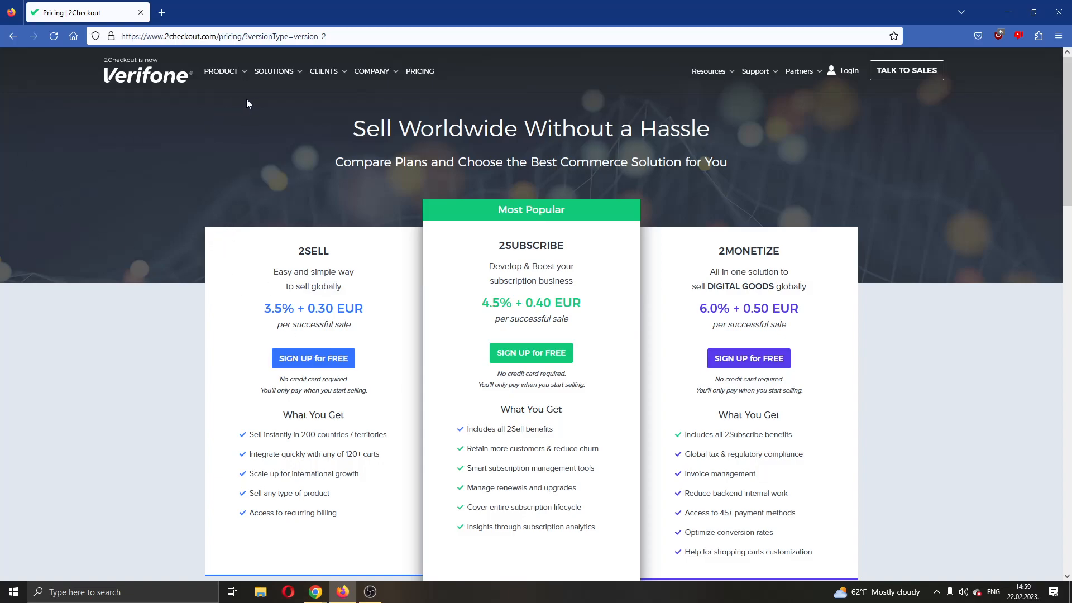
mouse_move(201, 41)
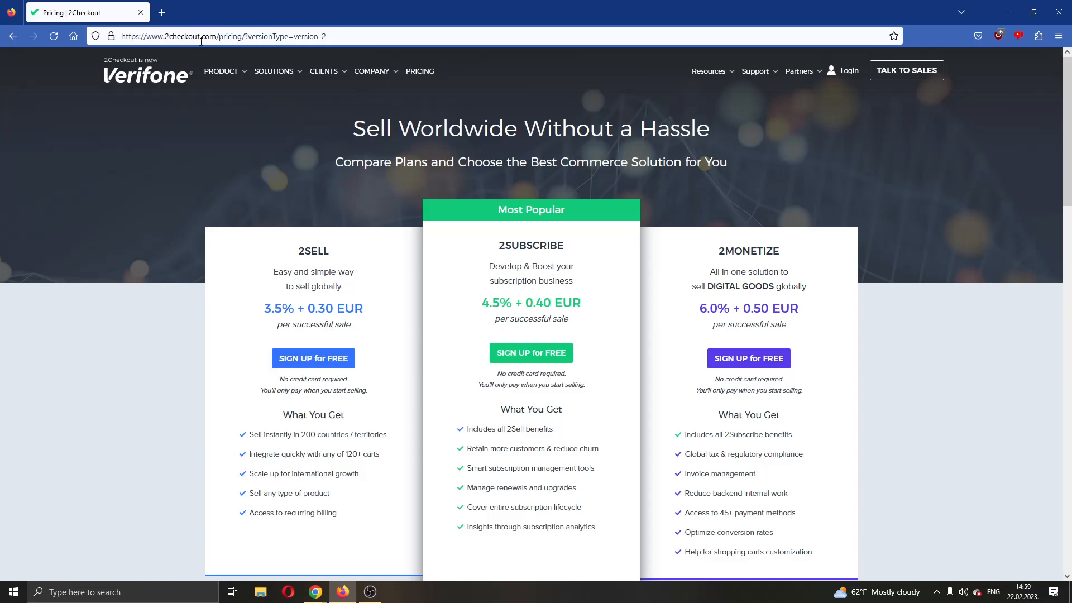
mouse_move(553, 245)
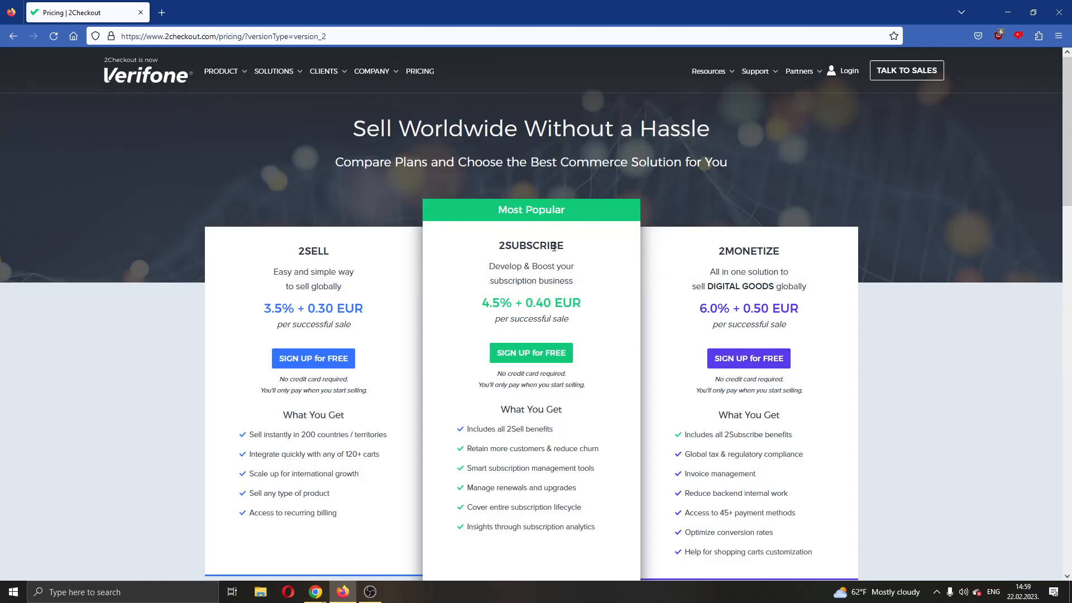
Return to the 2Checkout home page and browse the Solutions menu by business type, model and role.
click(146, 75)
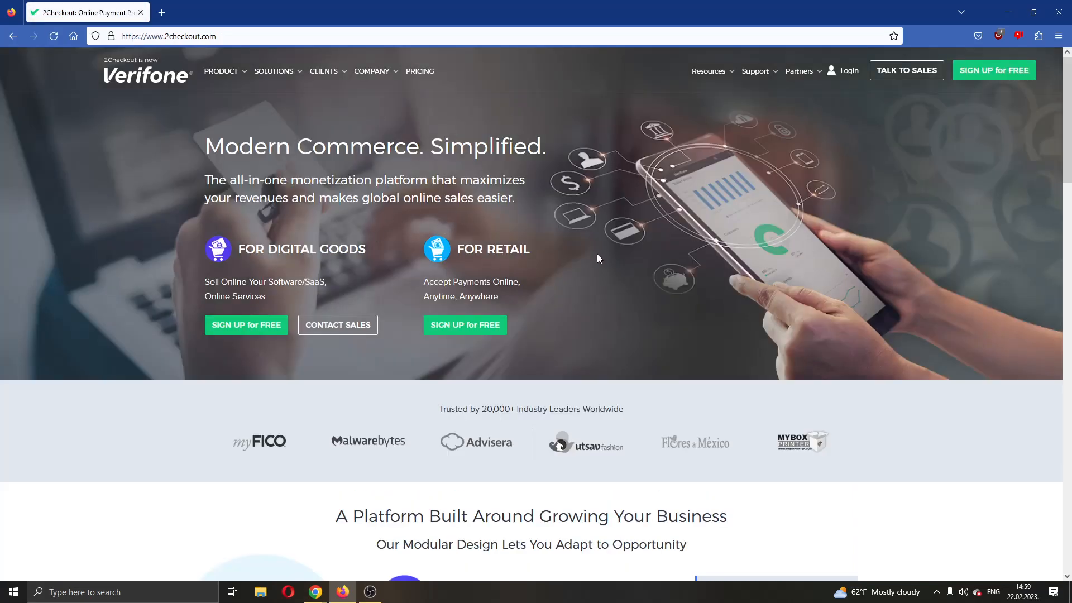
mouse_move(199, 93)
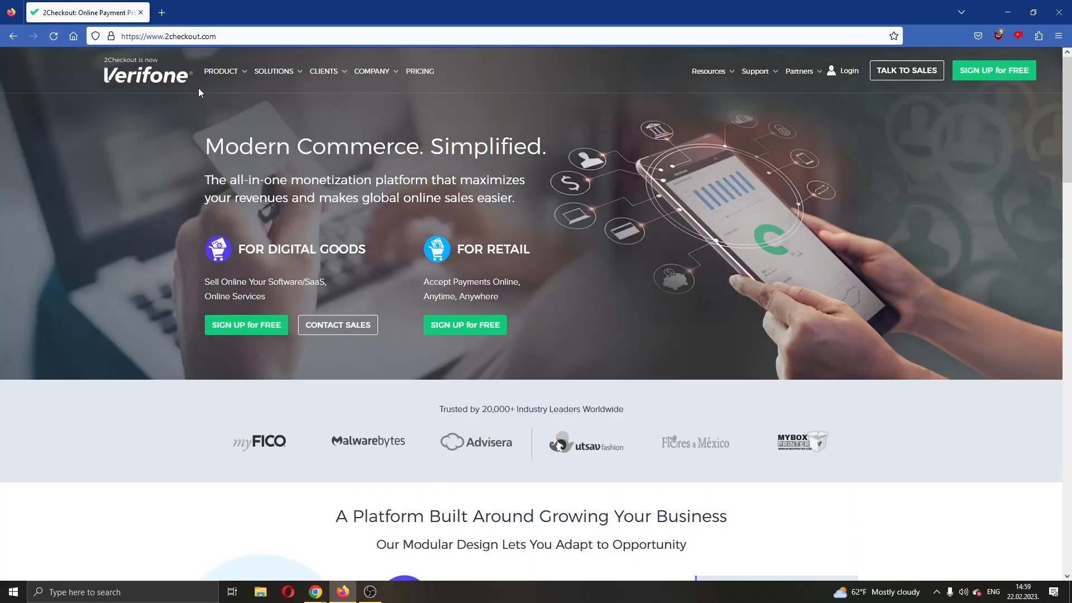
click(274, 72)
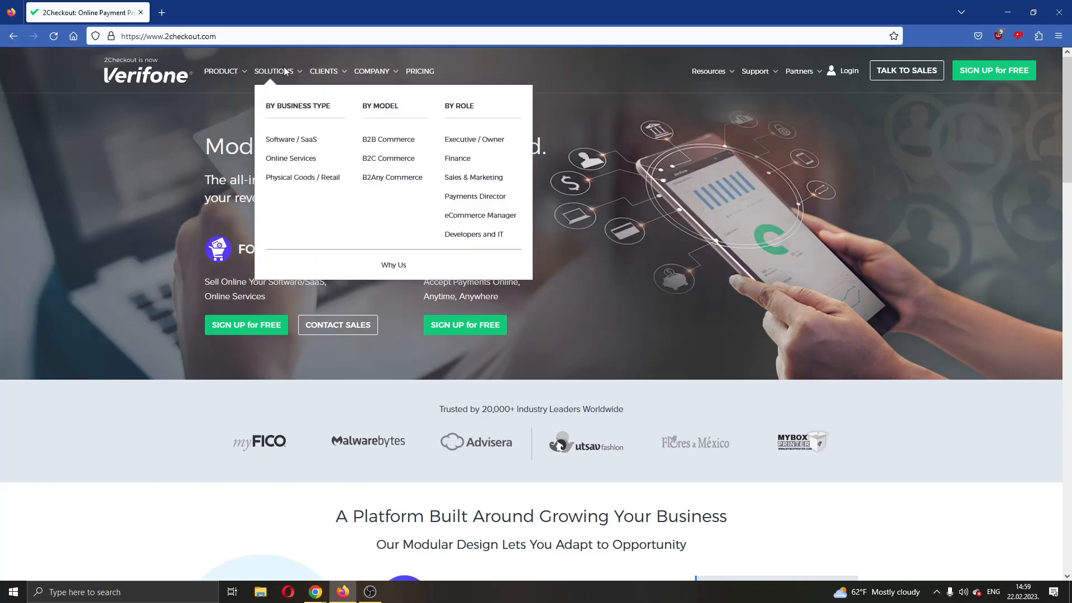
mouse_move(689, 279)
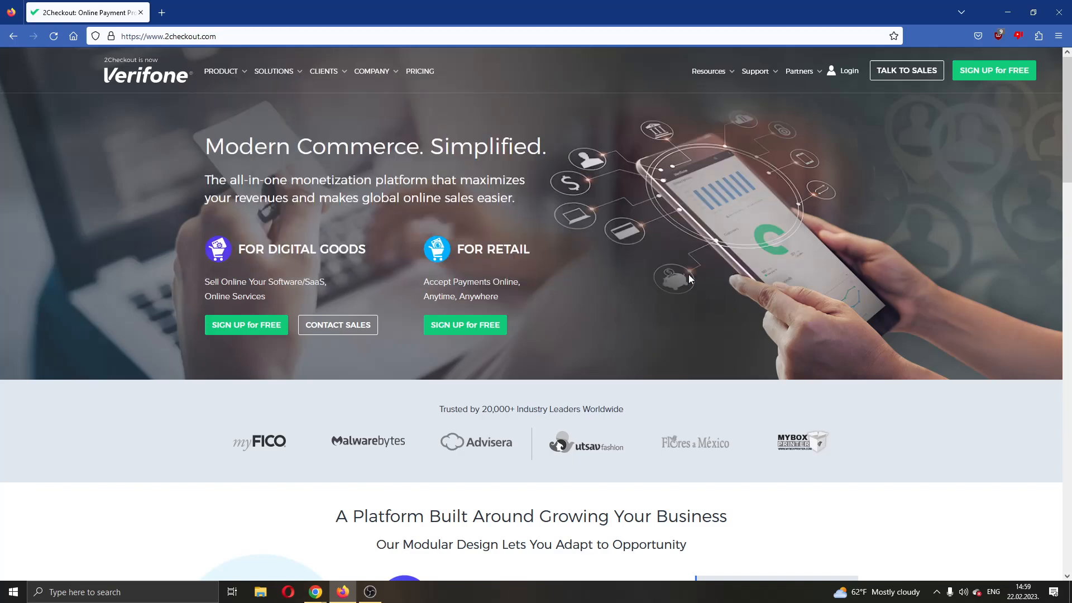
mouse_move(820, 249)
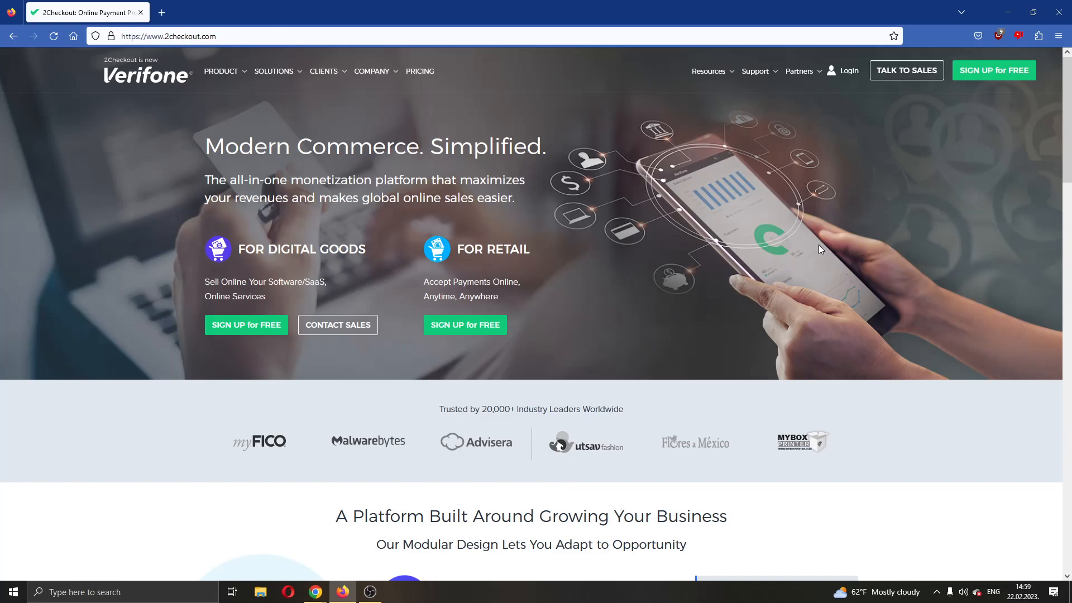
mouse_move(994, 71)
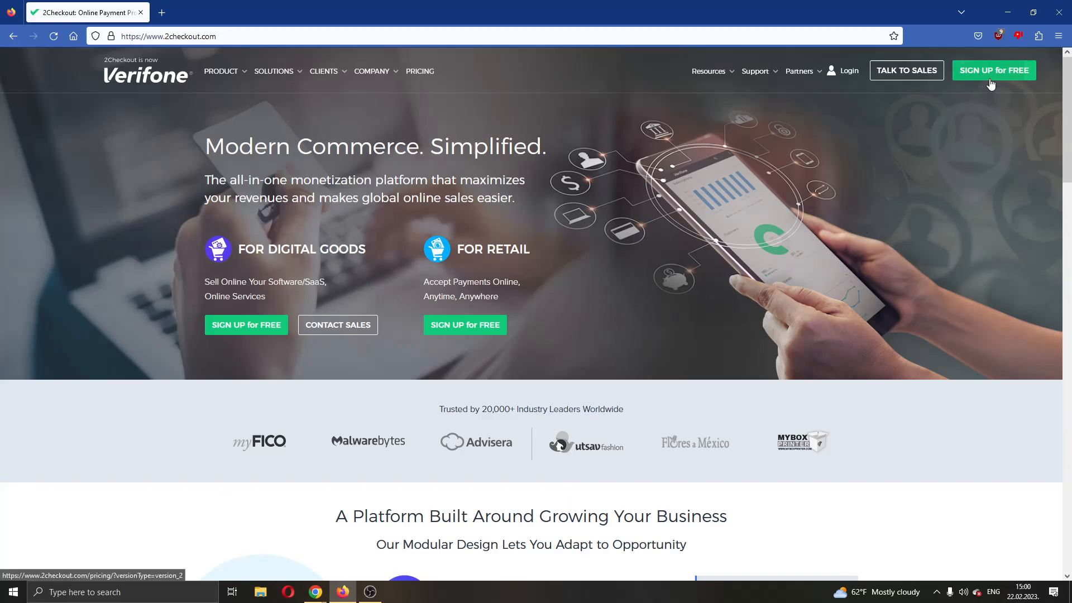
mouse_move(994, 74)
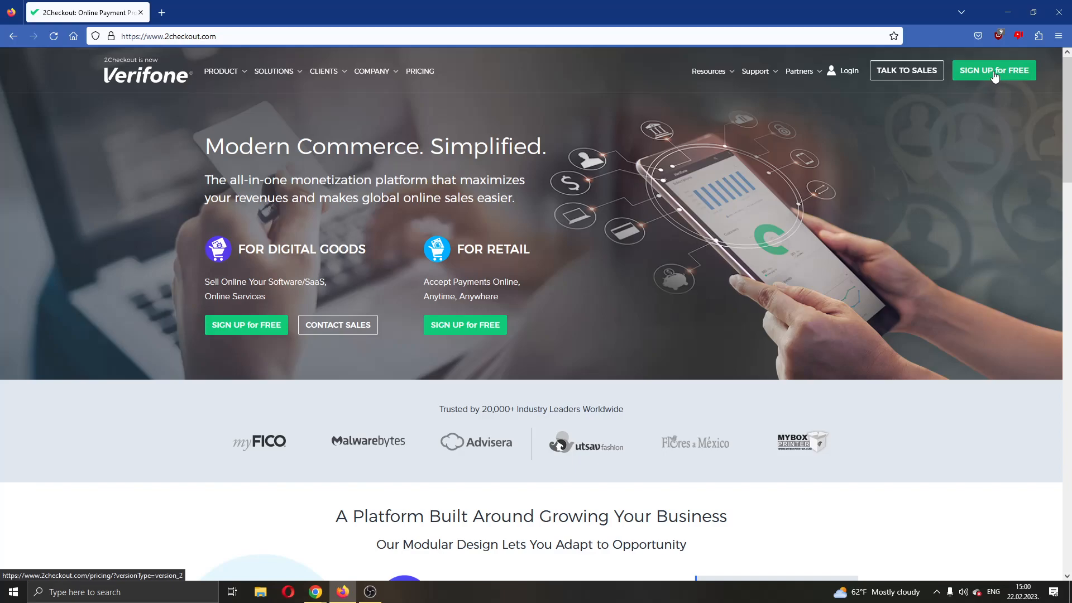
Reach the free sign-up pricing page comparing the 2Sell, 2Subscribe and 2Monetize plan cards.
click(994, 69)
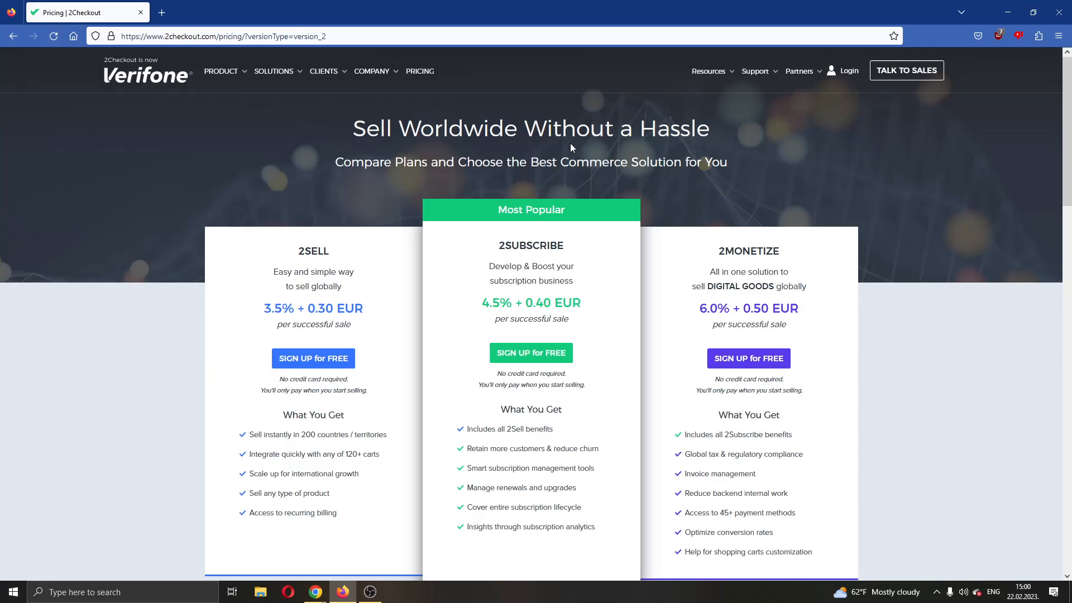
mouse_move(641, 234)
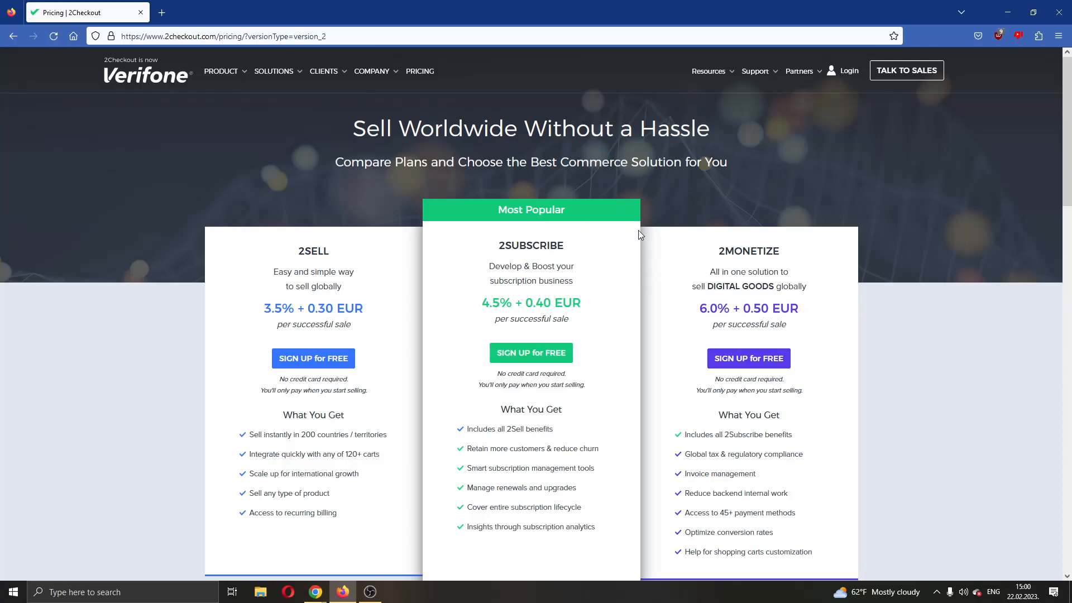
scroll(down, 3)
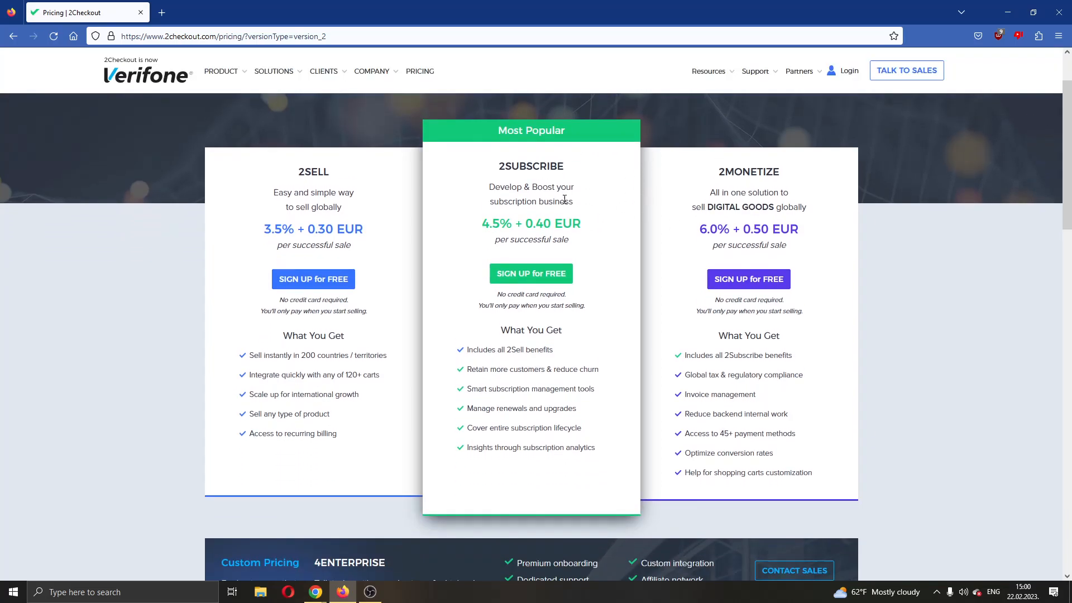
mouse_move(337, 178)
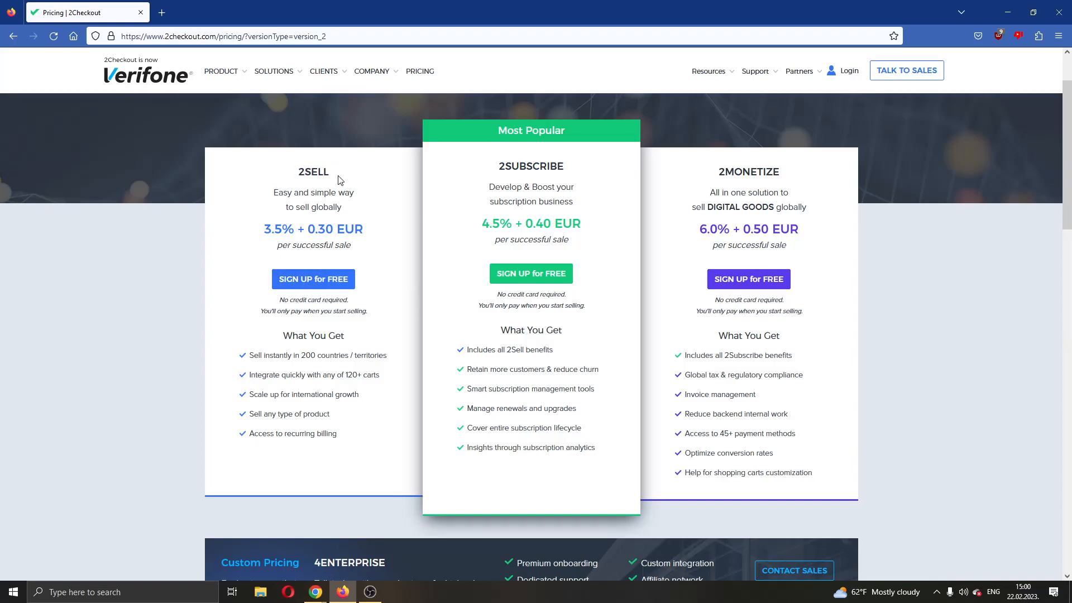
mouse_move(581, 173)
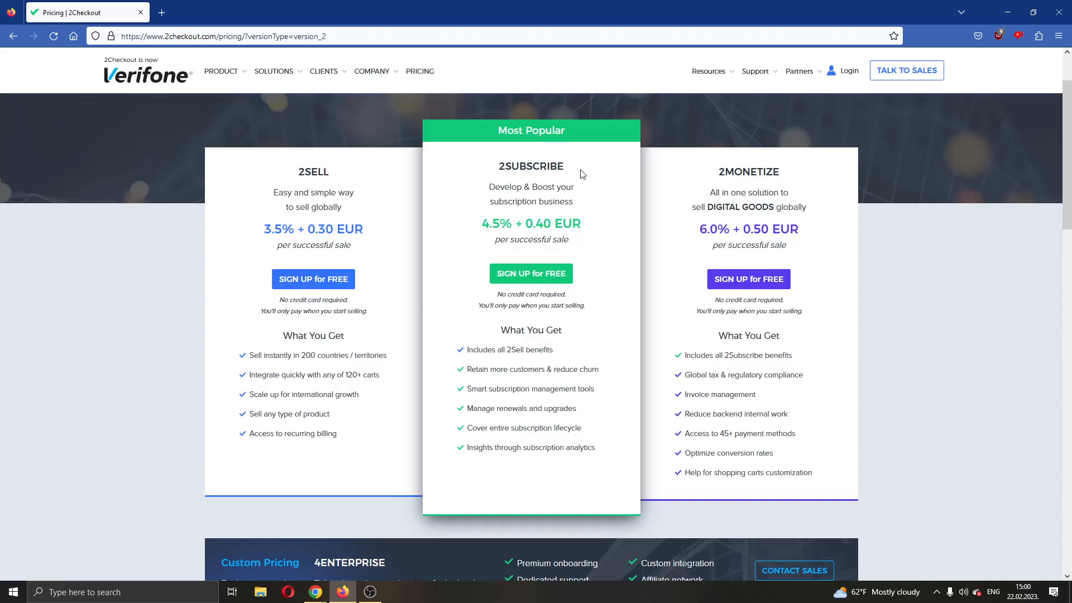
mouse_move(499, 167)
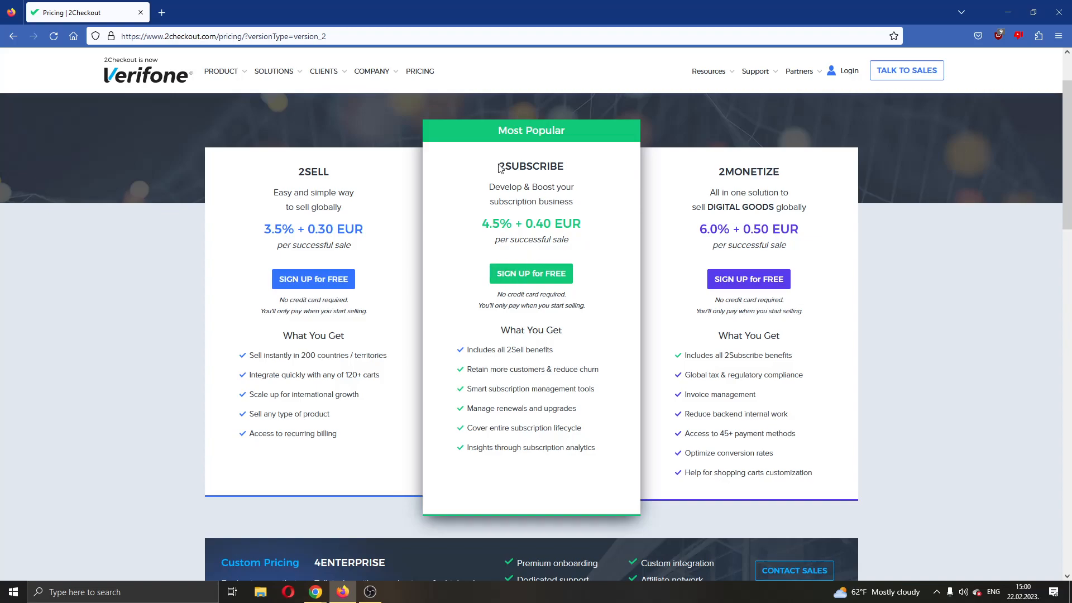
mouse_move(535, 294)
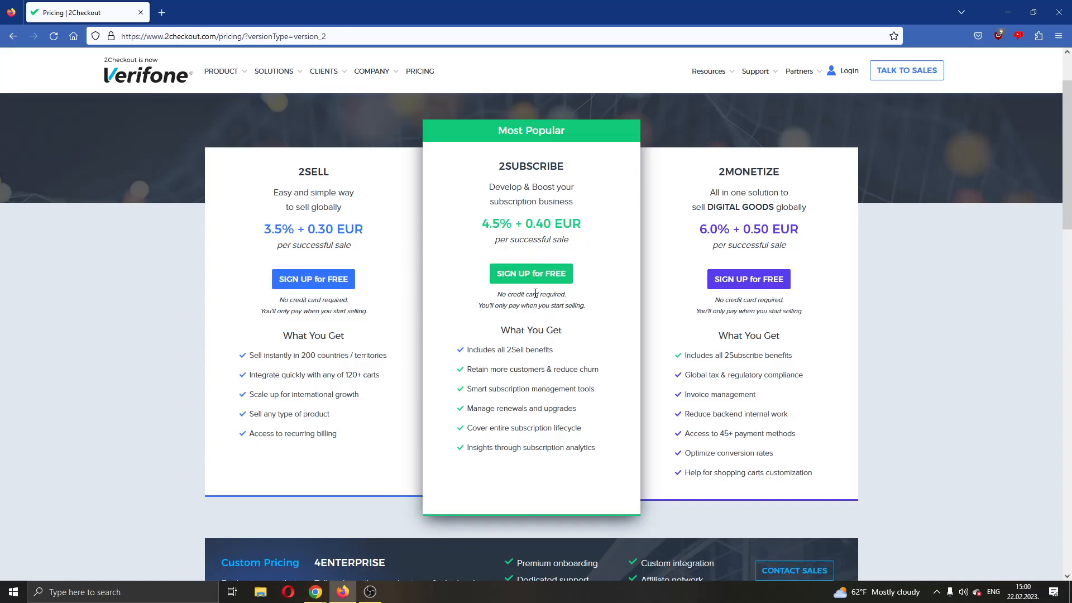
mouse_move(531, 273)
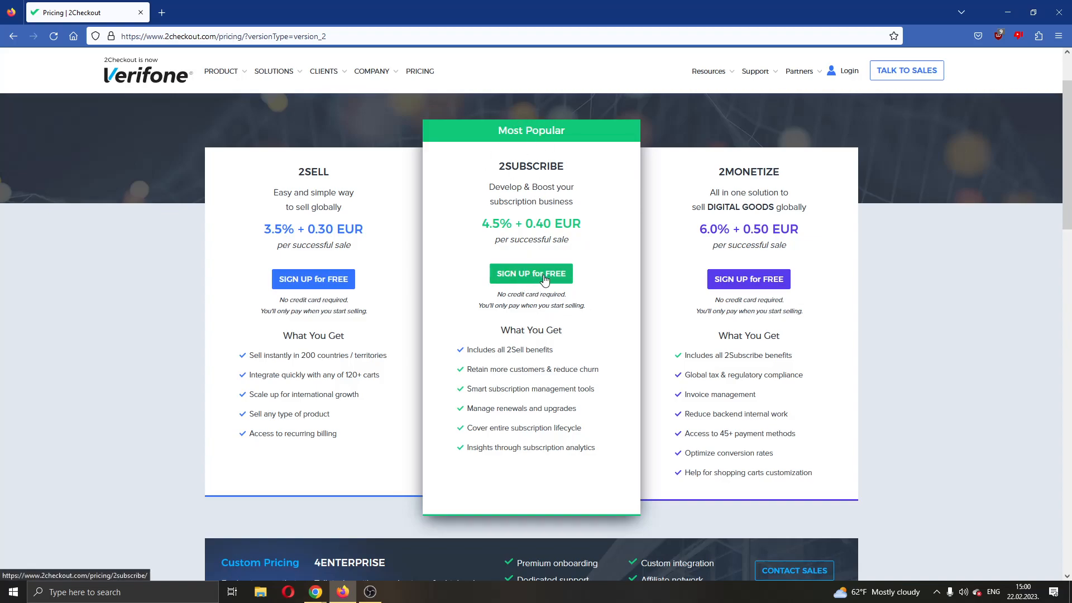
click(530, 274)
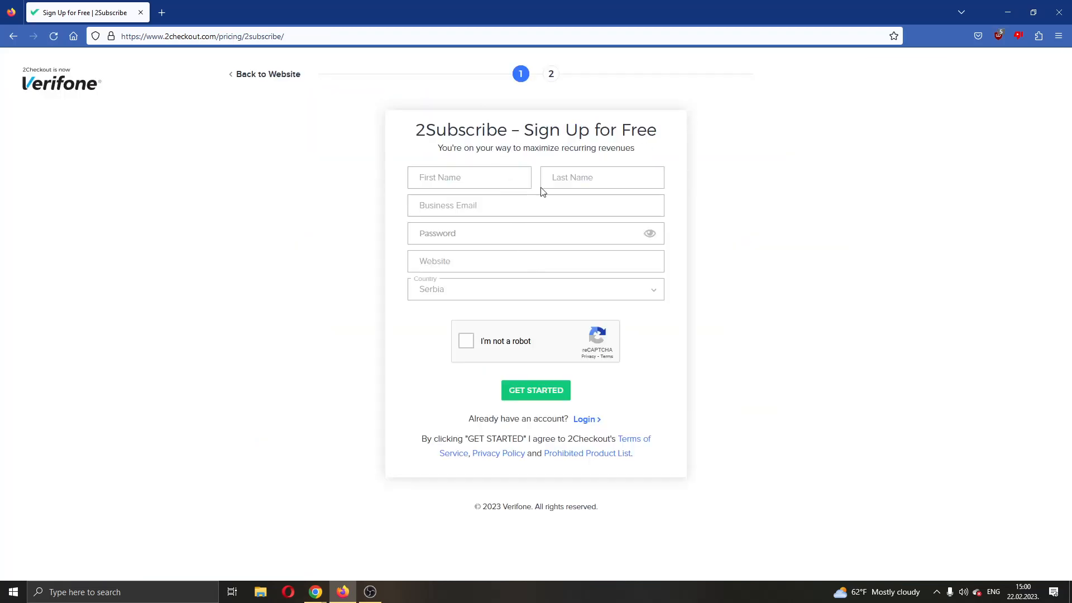
mouse_move(610, 219)
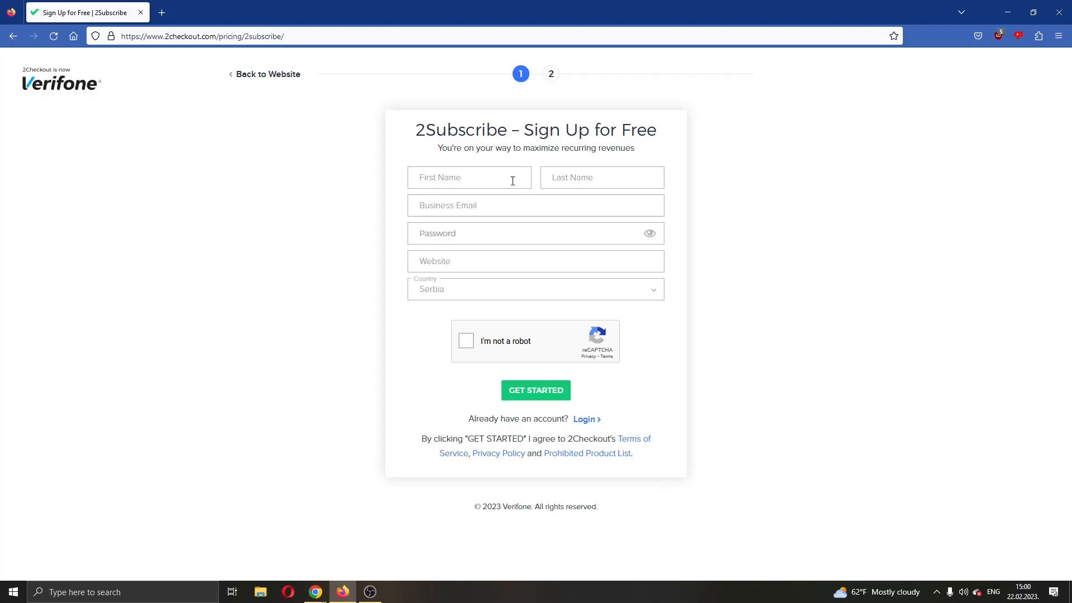
mouse_move(553, 312)
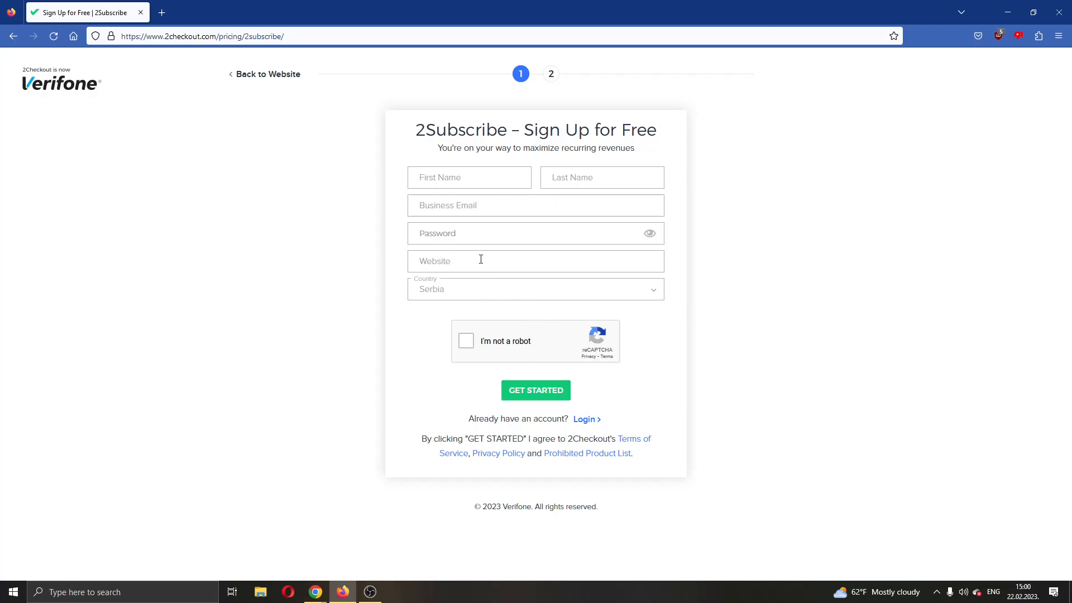
mouse_move(480, 328)
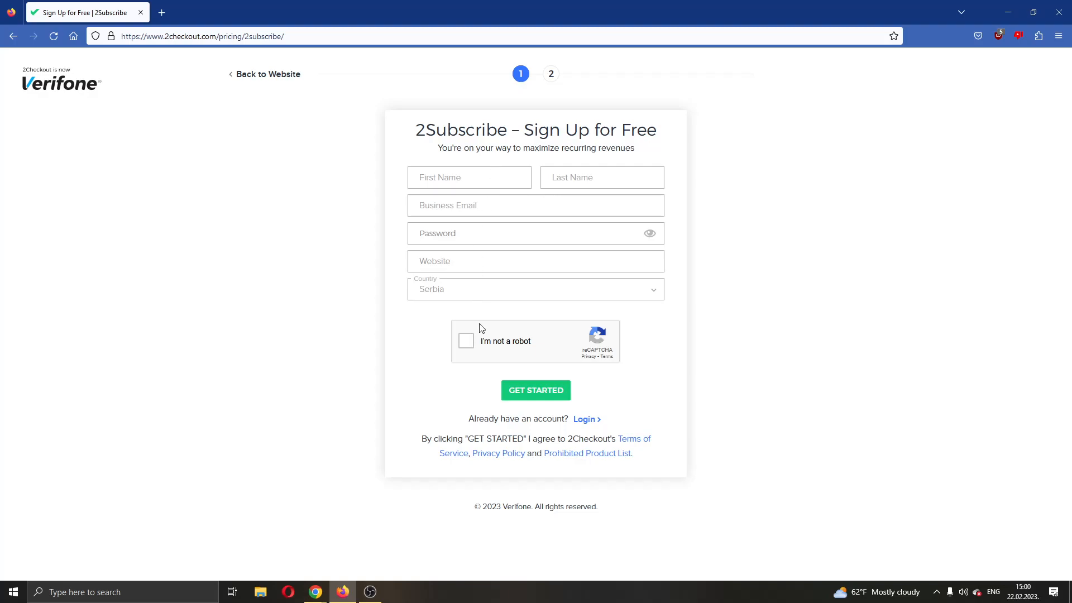
mouse_move(527, 397)
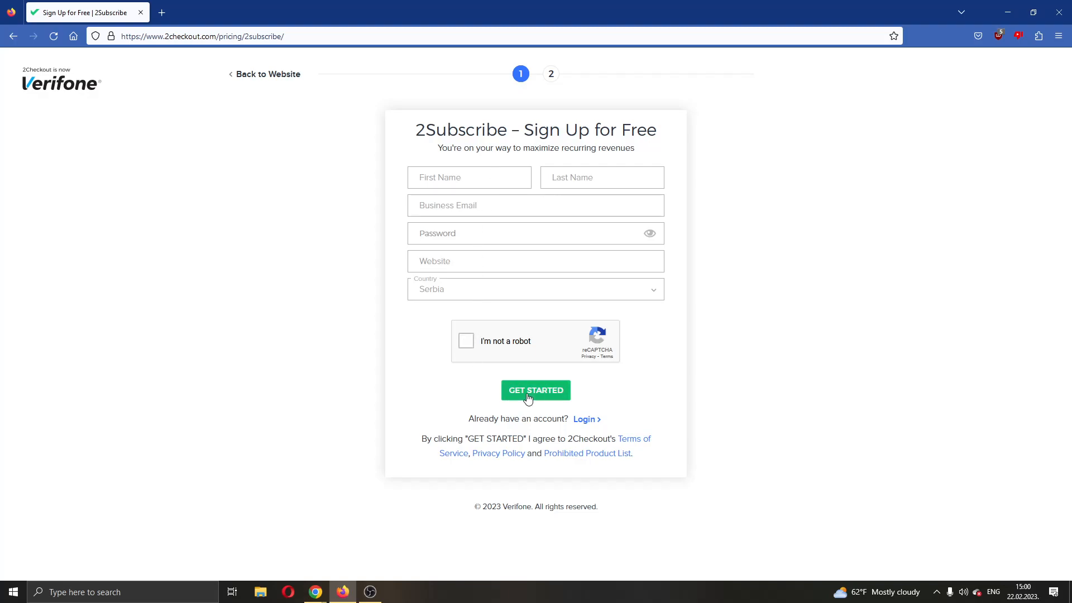
mouse_move(544, 399)
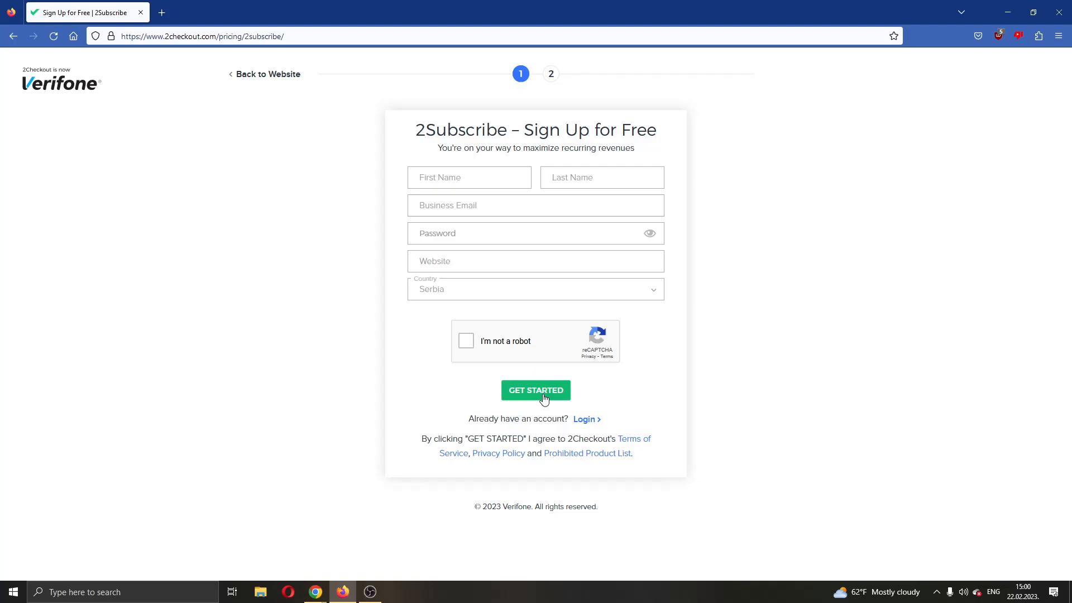
mouse_move(380, 501)
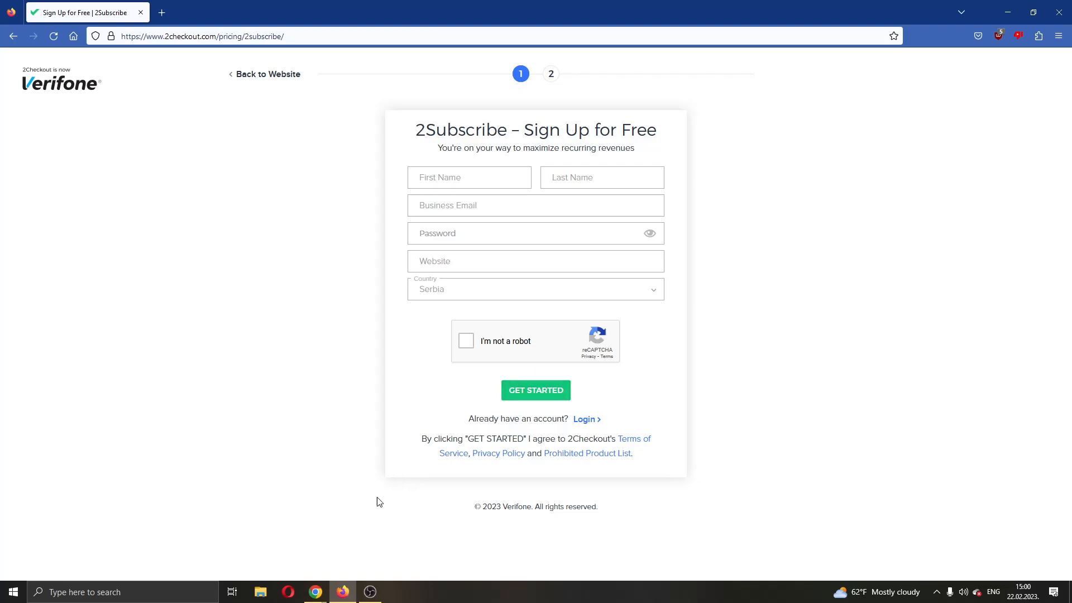
mouse_move(315, 592)
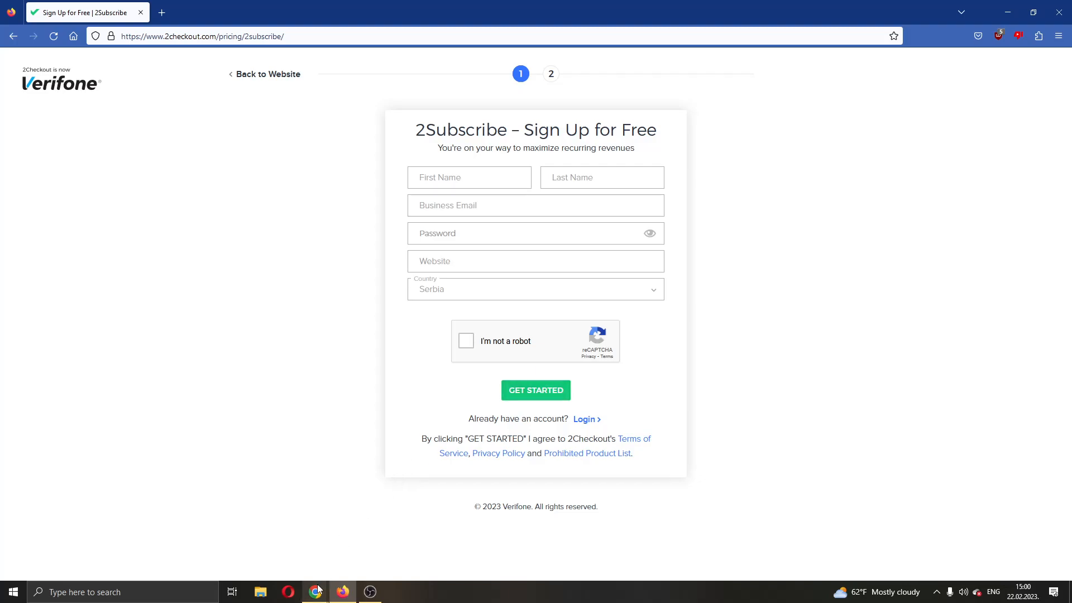
Show the new 2Checkout account dashboard in demo mode with its activation welcome panel.
click(535, 390)
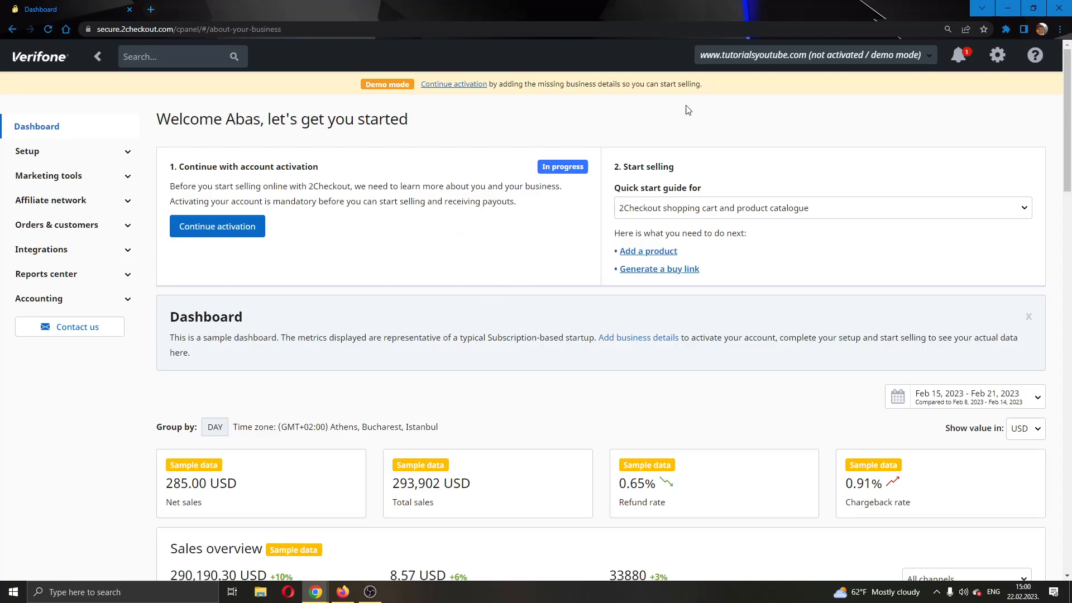
mouse_move(444, 220)
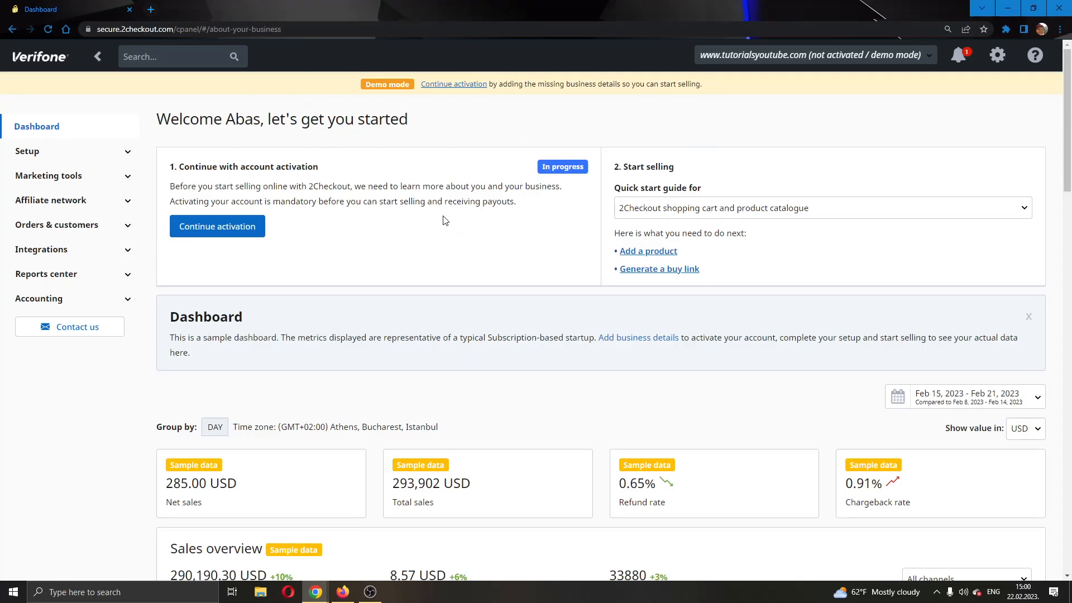
mouse_move(93, 55)
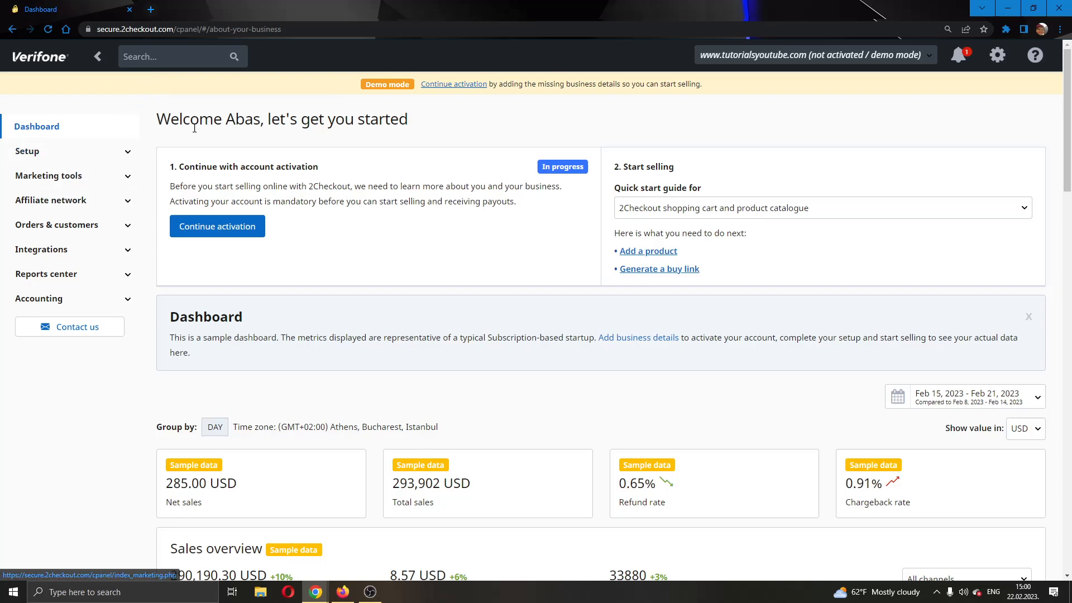
mouse_move(266, 247)
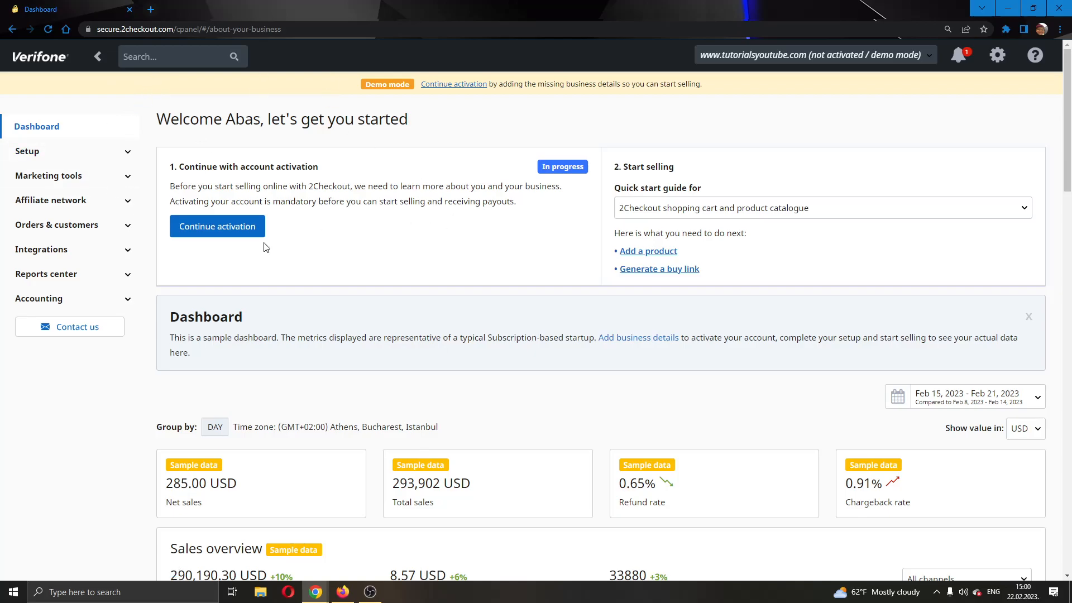
mouse_move(450, 130)
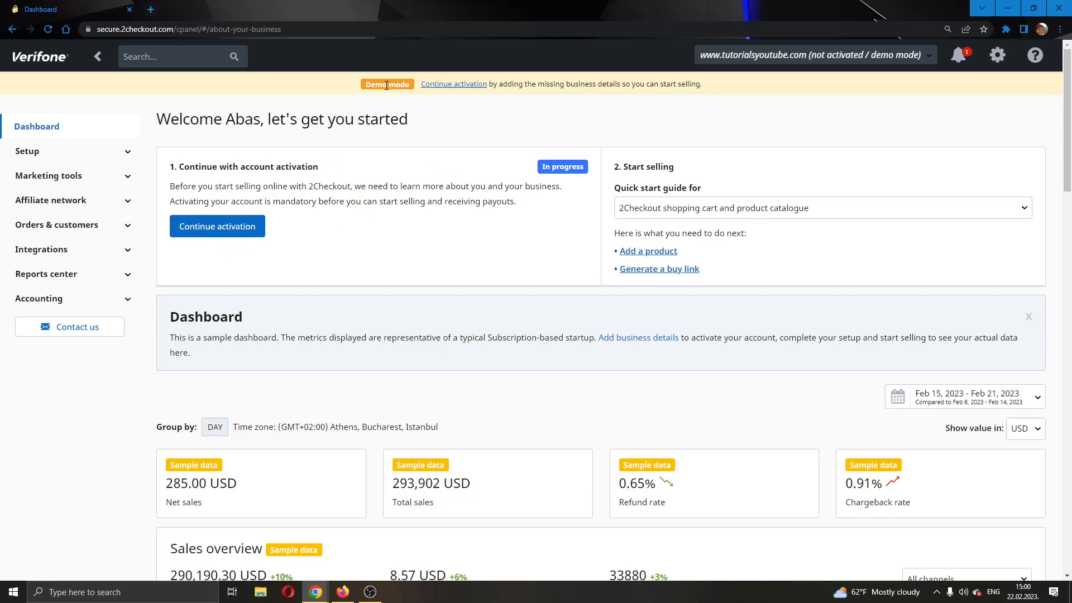
mouse_move(216, 227)
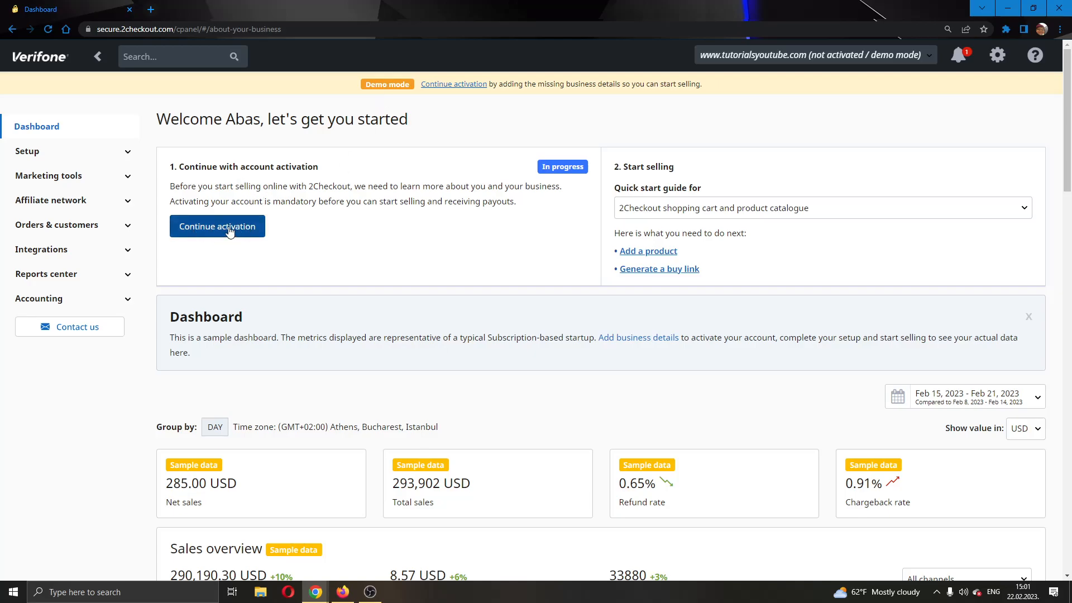
Continue activation and move through About your products and Documents to the Summary step.
click(217, 226)
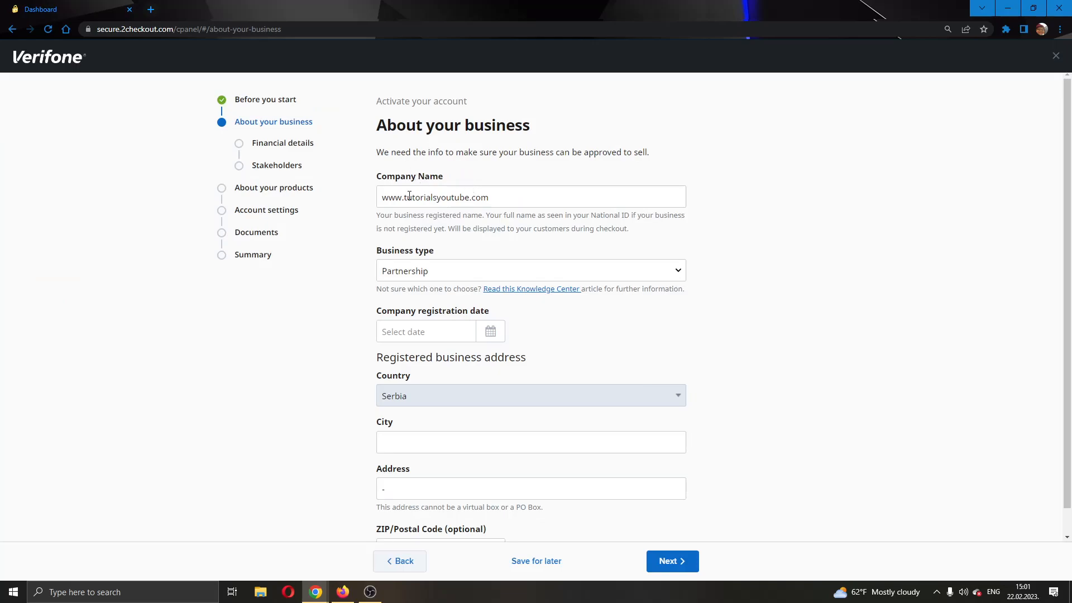
mouse_move(727, 208)
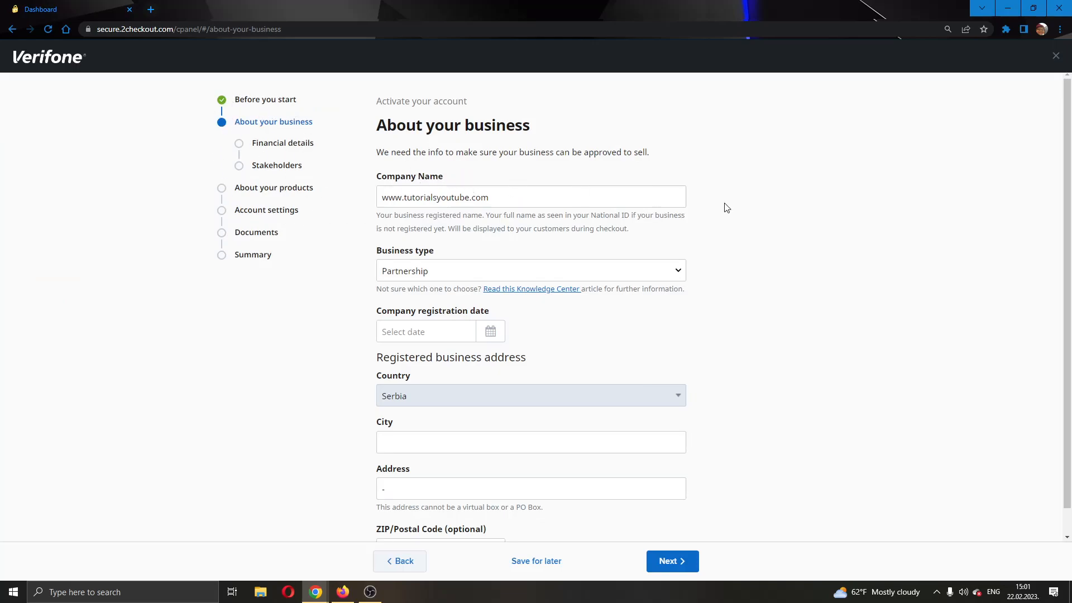
mouse_move(258, 116)
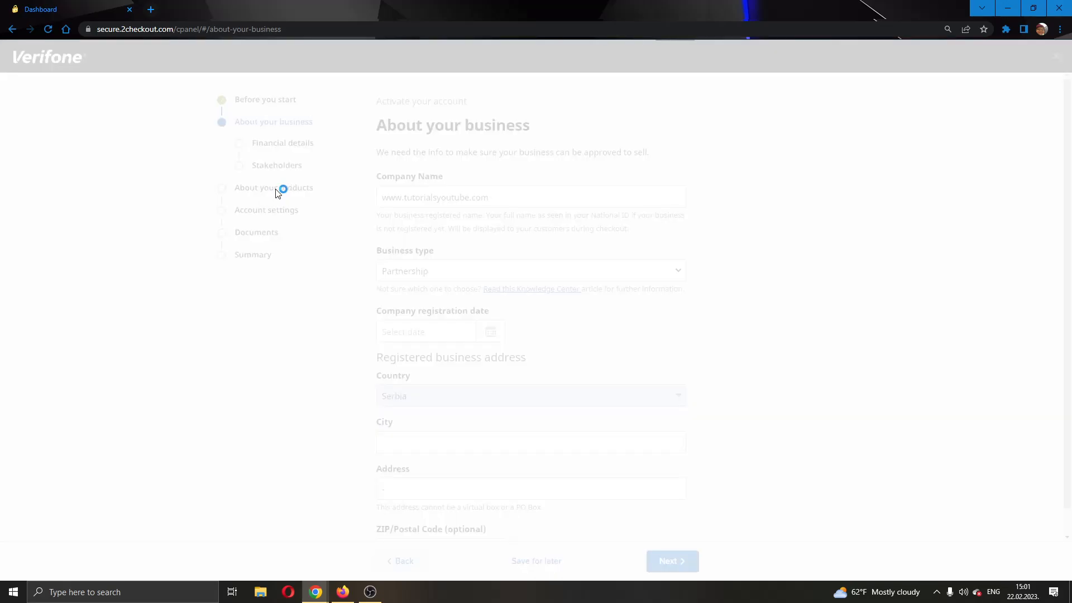
click(671, 561)
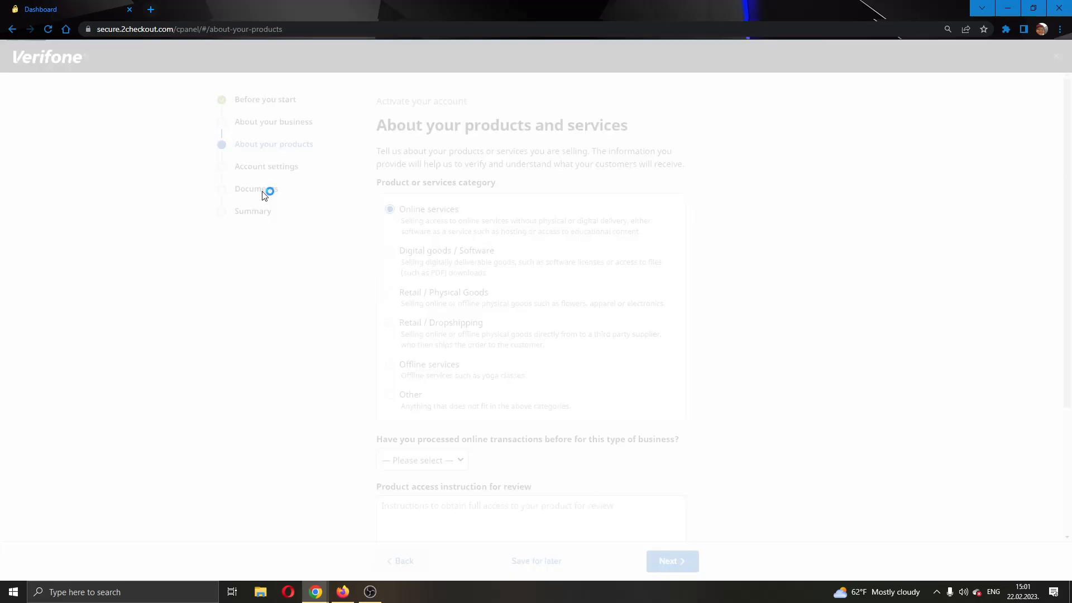
click(257, 189)
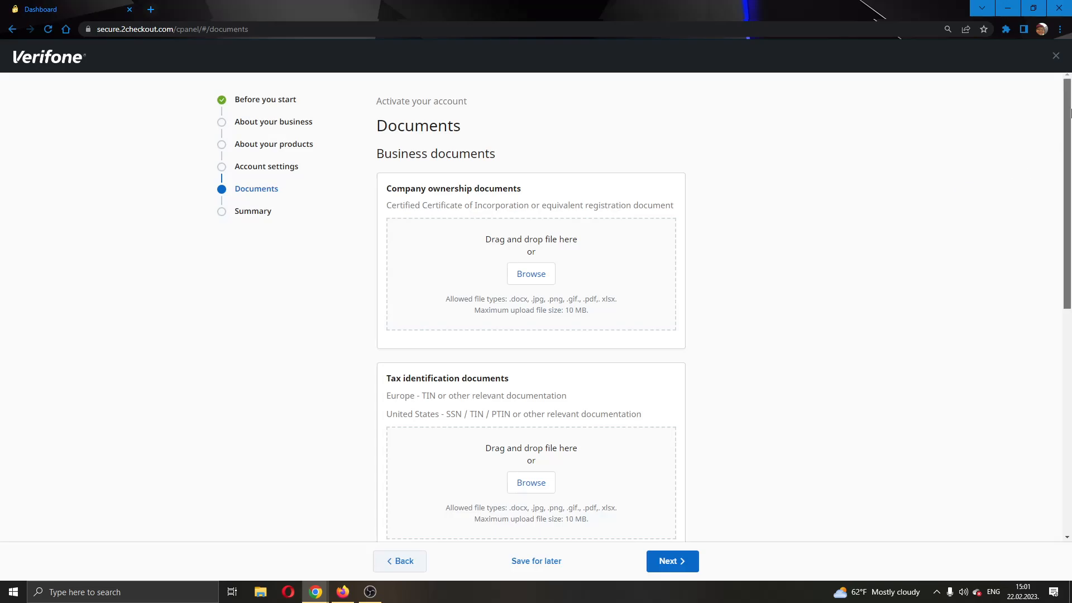
click(671, 561)
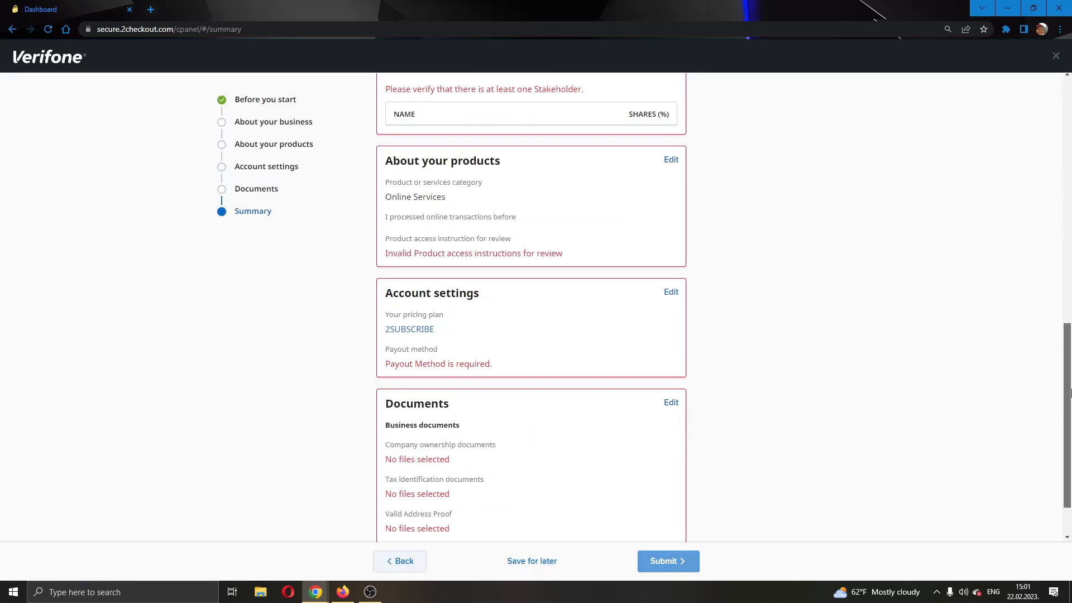
Scroll the activation Summary to its end, showing the terms agreement and flagged missing documents.
scroll(down, 3)
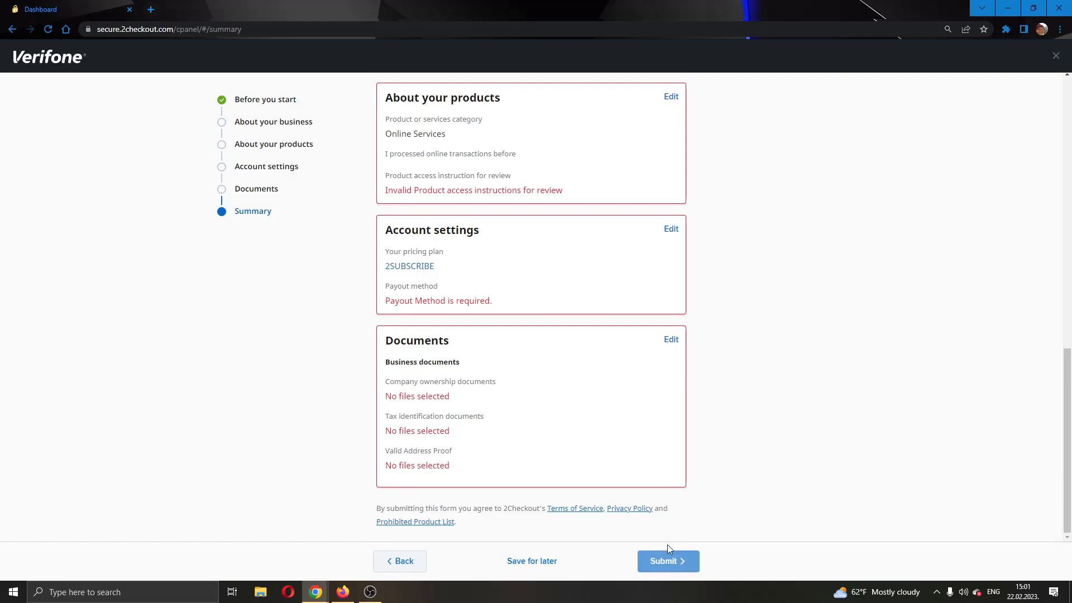
mouse_move(151, 57)
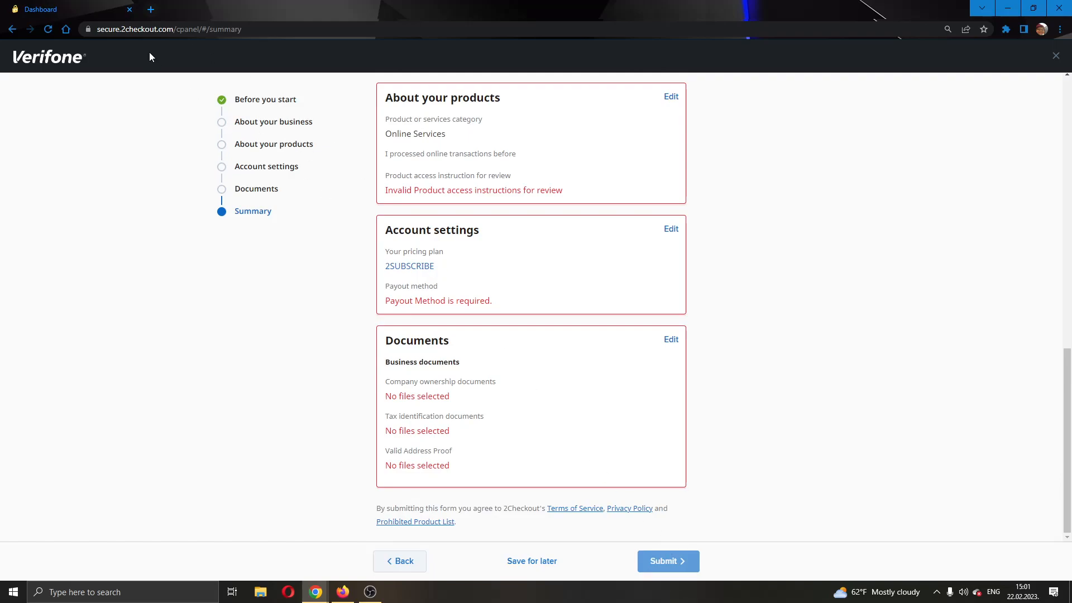
mouse_move(192, 176)
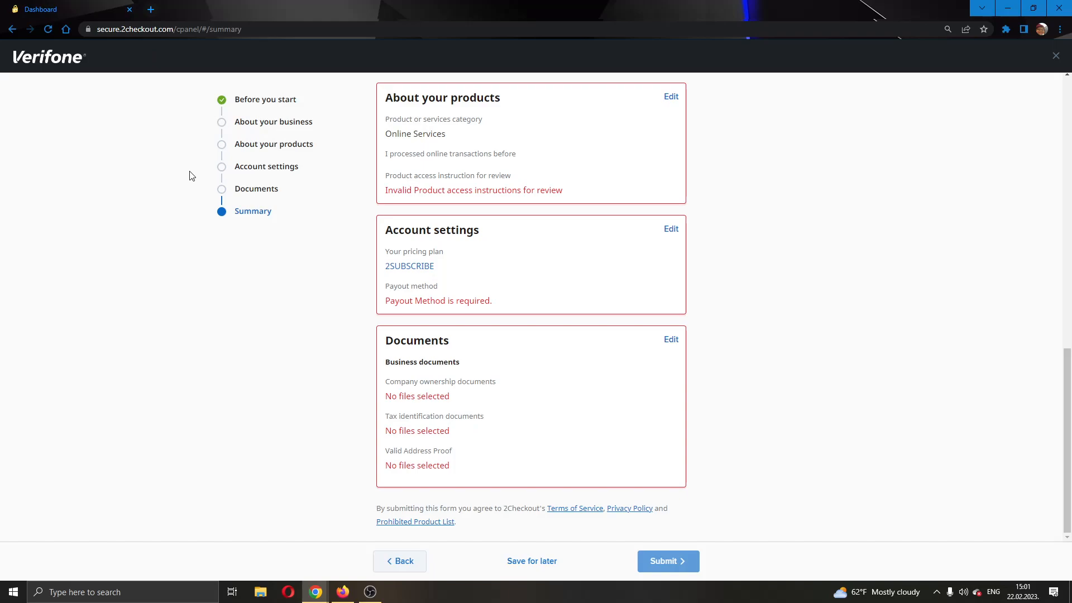